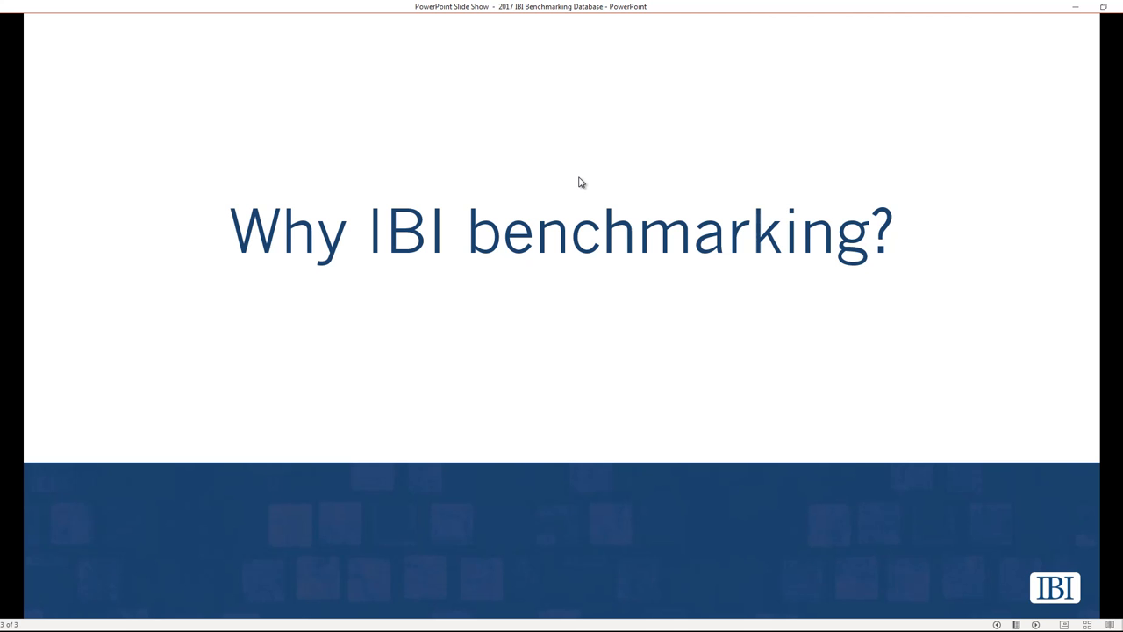
Switch from the PowerPoint slide show to the Acrobat Reader STD report window
key(alt+tab)
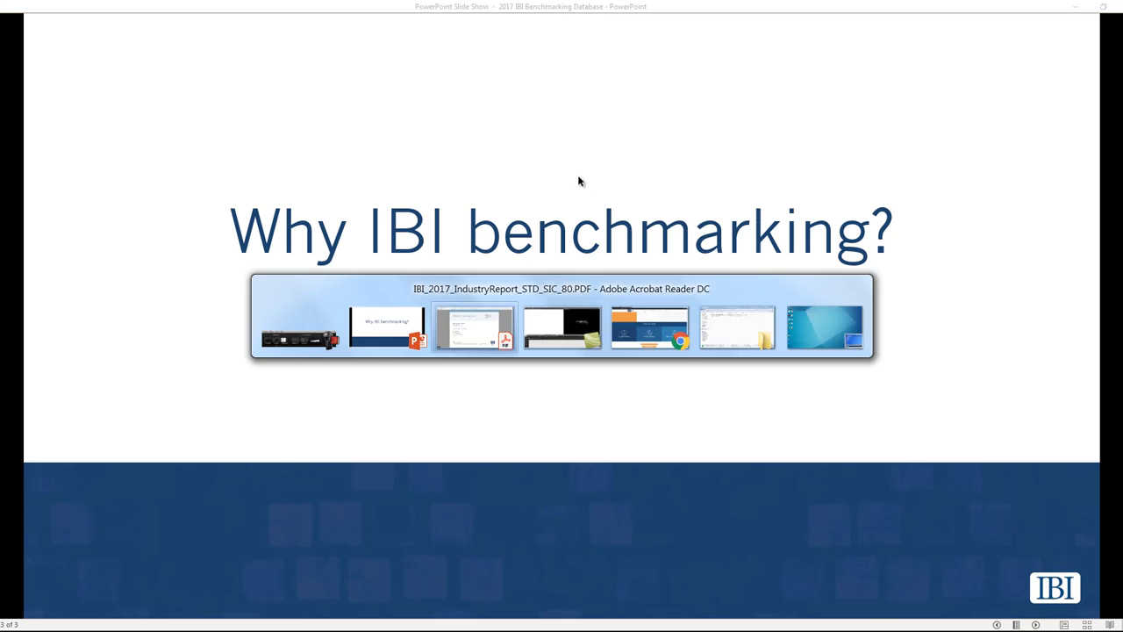
Page through the STD report for Miscellaneous Manufacturing to its Section III condition-specific results
click(473, 328)
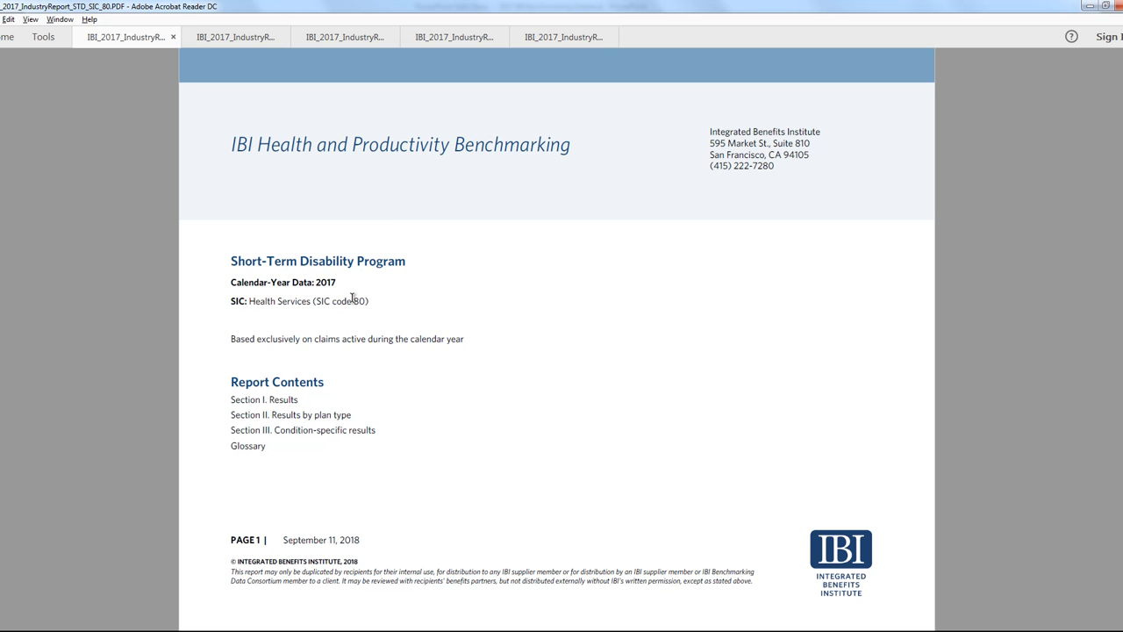
scroll(down, 3)
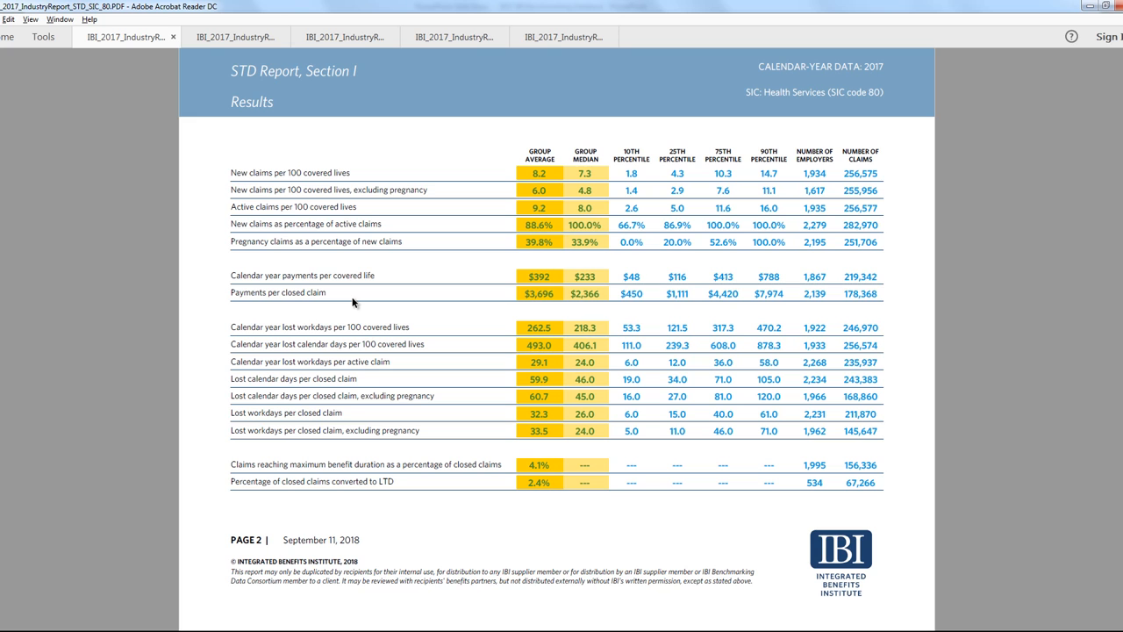
mouse_move(586, 194)
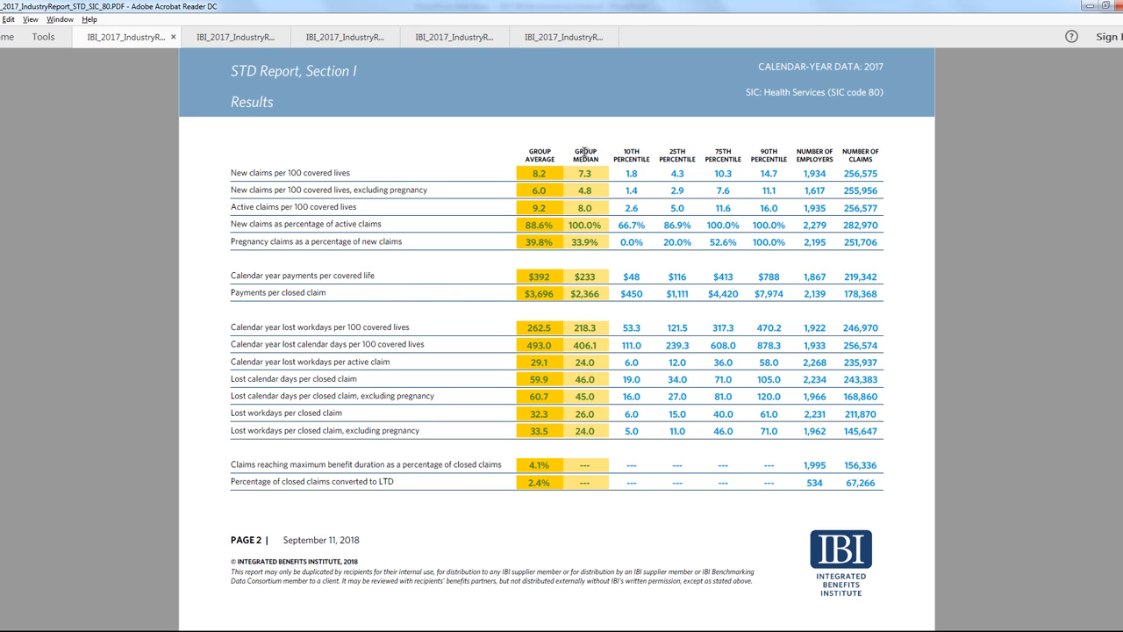
mouse_move(614, 141)
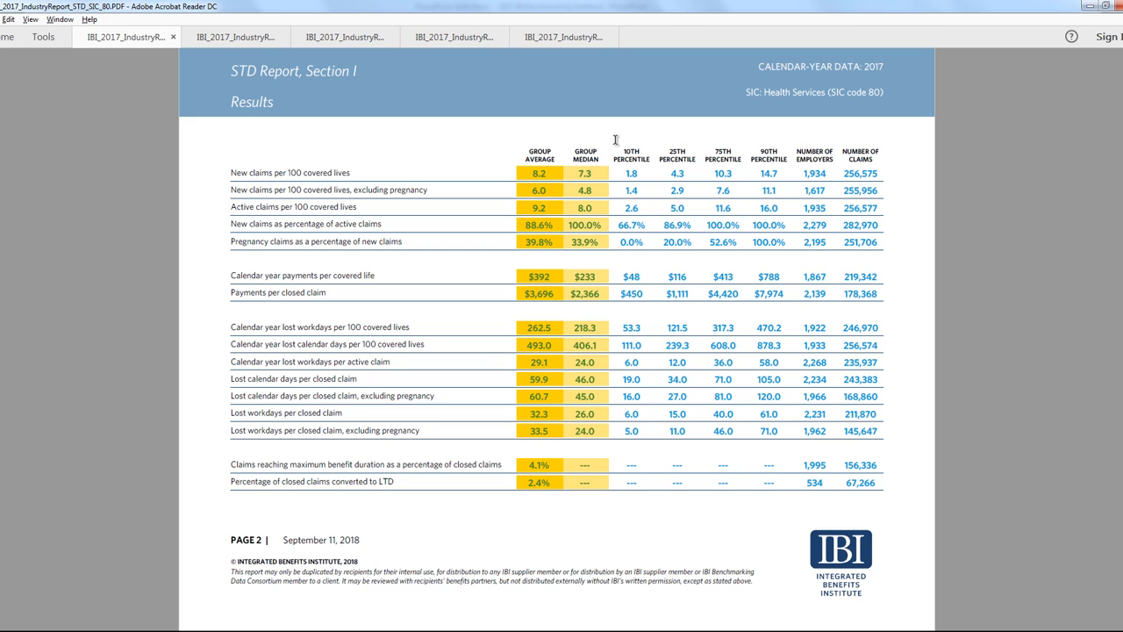
mouse_move(691, 155)
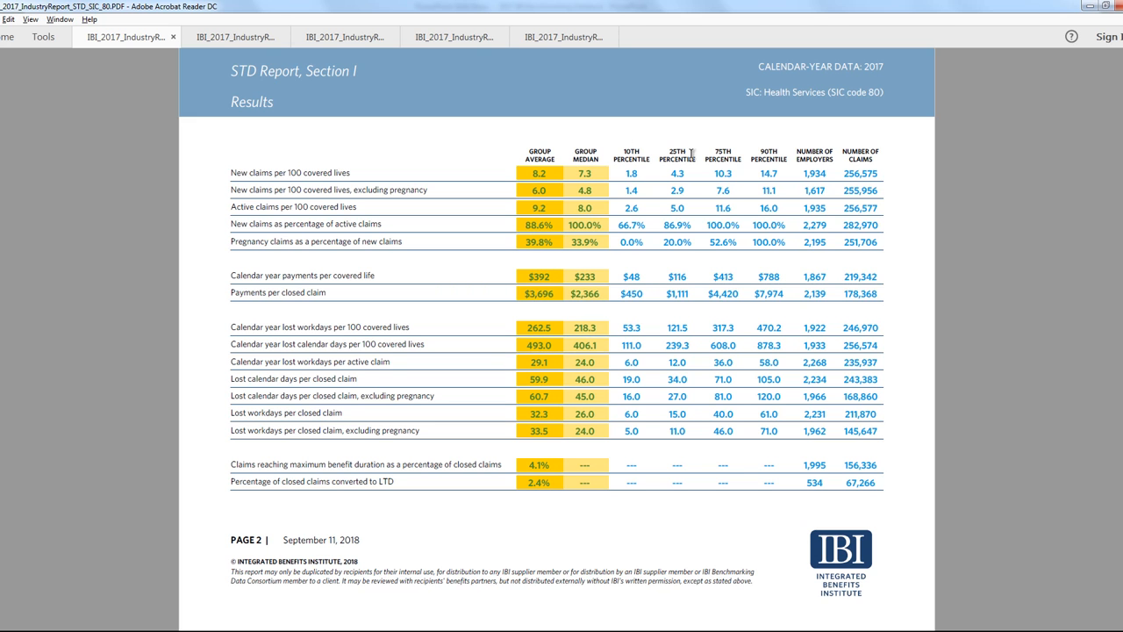
mouse_move(772, 155)
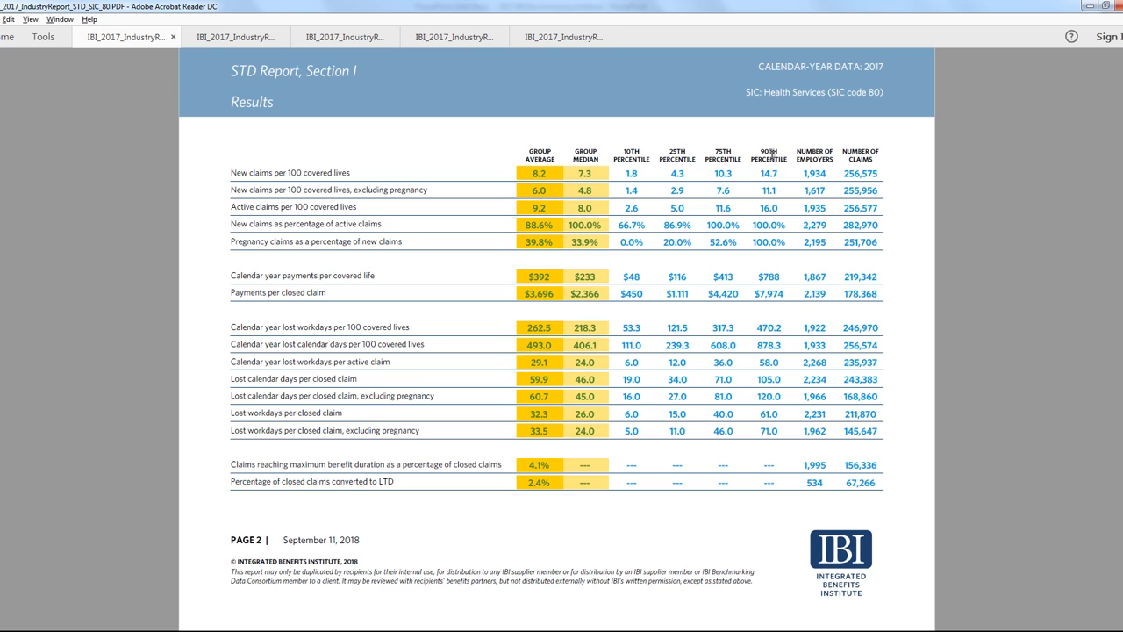
mouse_move(811, 144)
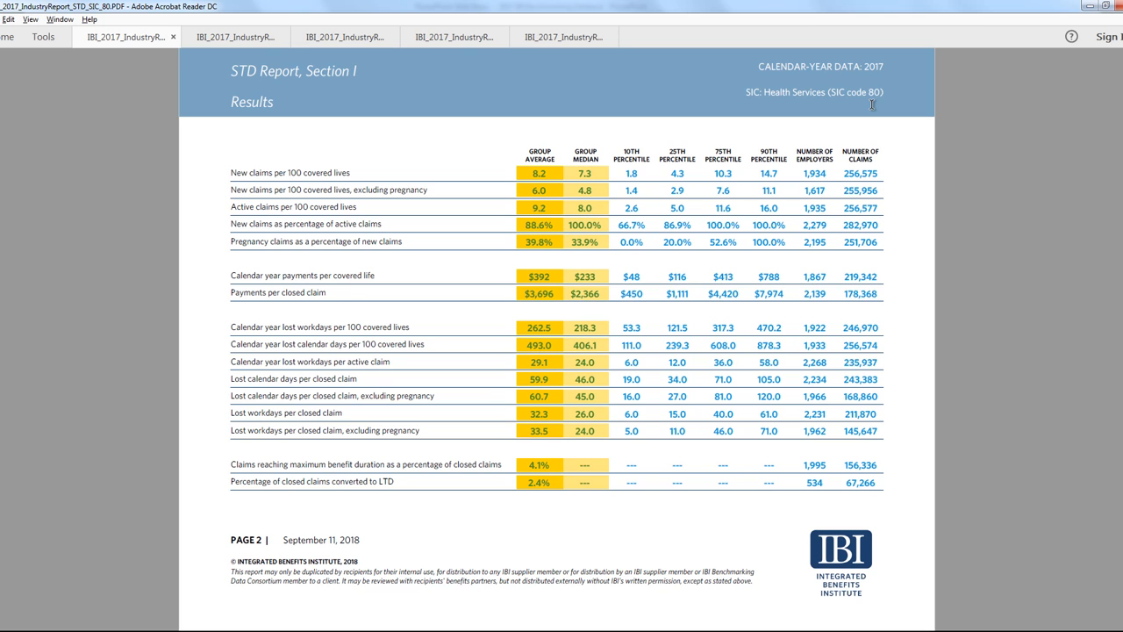
scroll(down, 3)
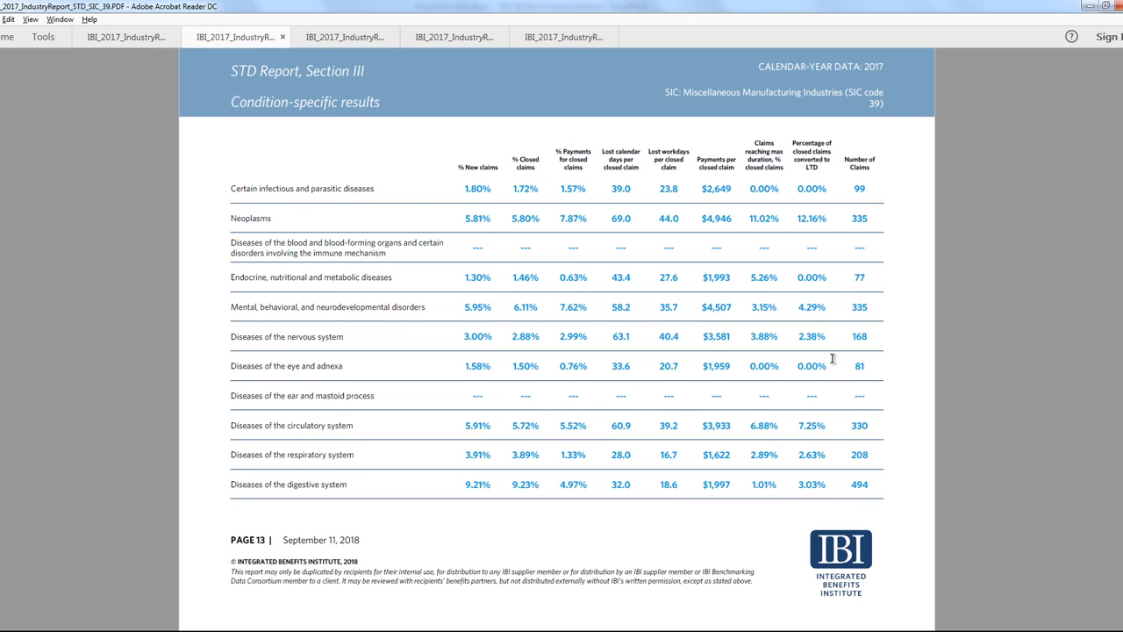
Show the LTD report's Section I results for Miscellaneous Manufacturing Industries
click(344, 37)
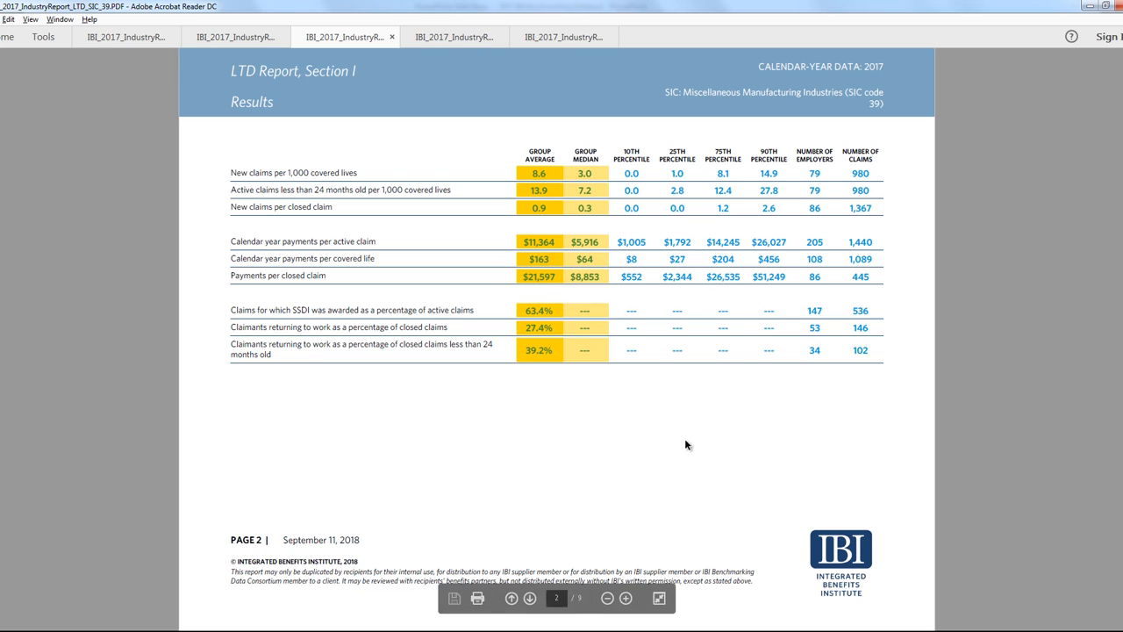
mouse_move(403, 375)
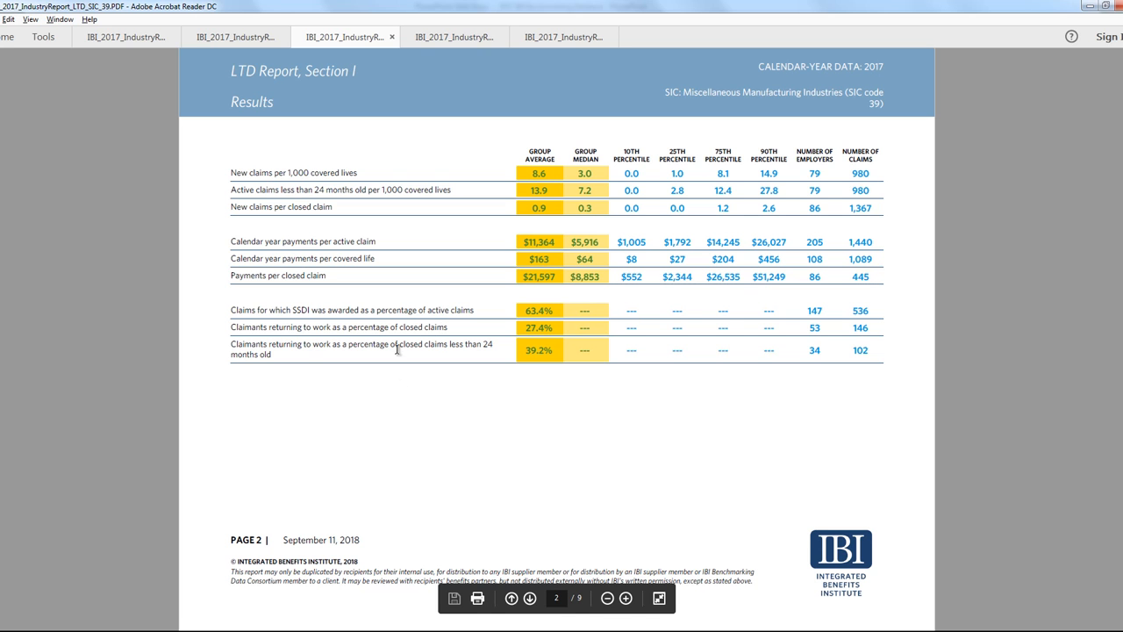
Show the FML report's Section I leave results for Educational Services
click(456, 35)
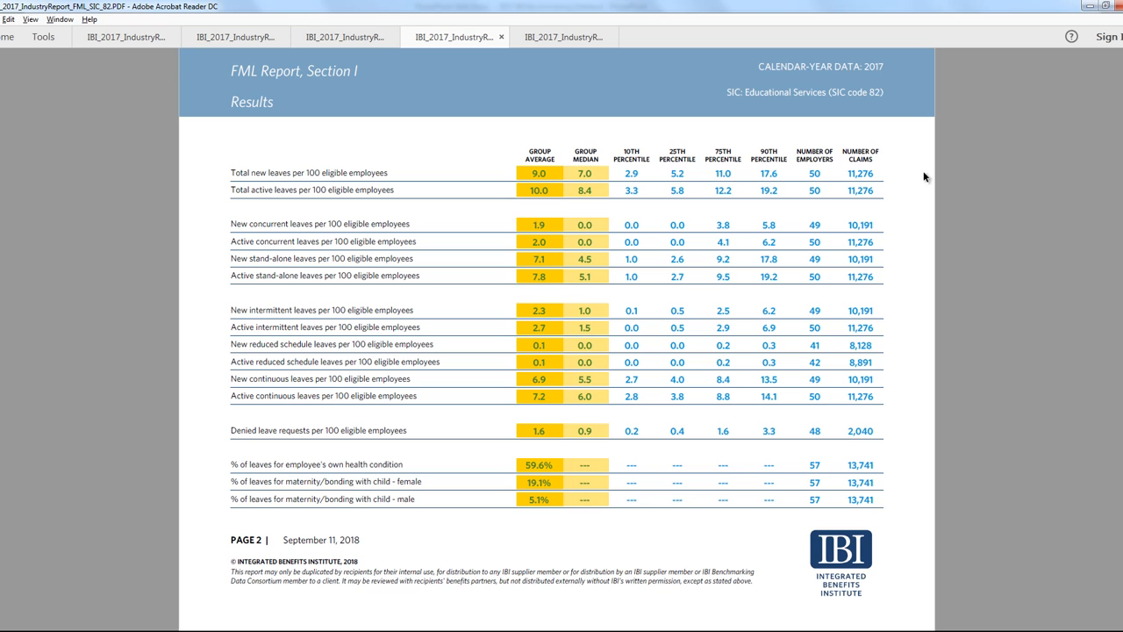
mouse_move(954, 244)
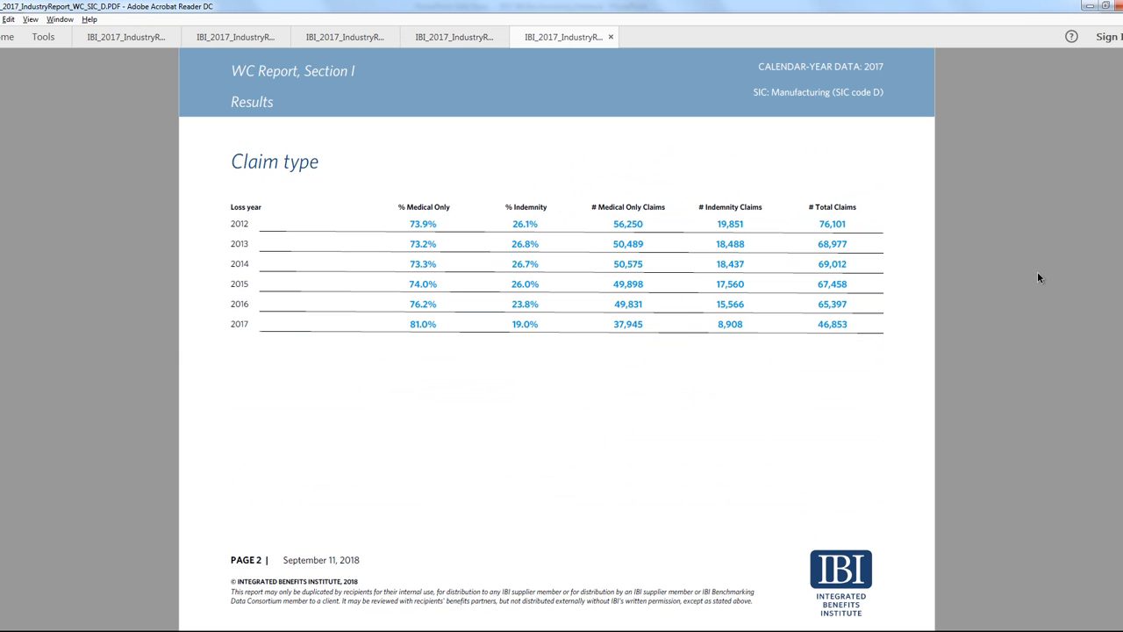
mouse_move(1028, 277)
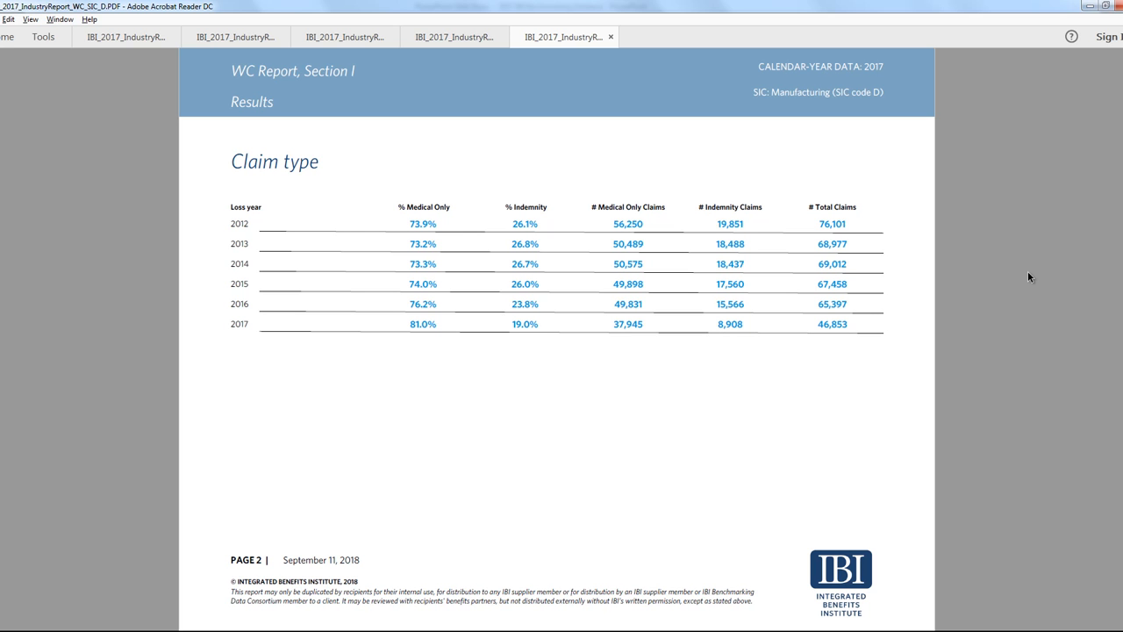
Page down through the WC report's Section I claim-type results for Manufacturing
scroll(down, 3)
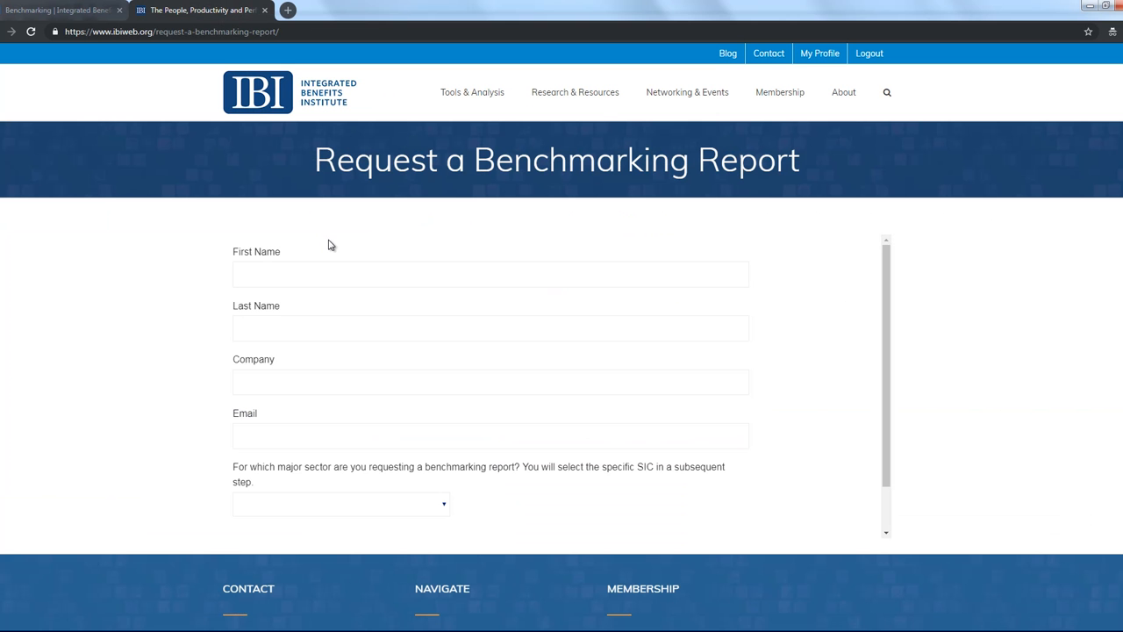
Show the major sector choices (Divisions A–J) on the IBI benchmarking report request form
scroll(down, 3)
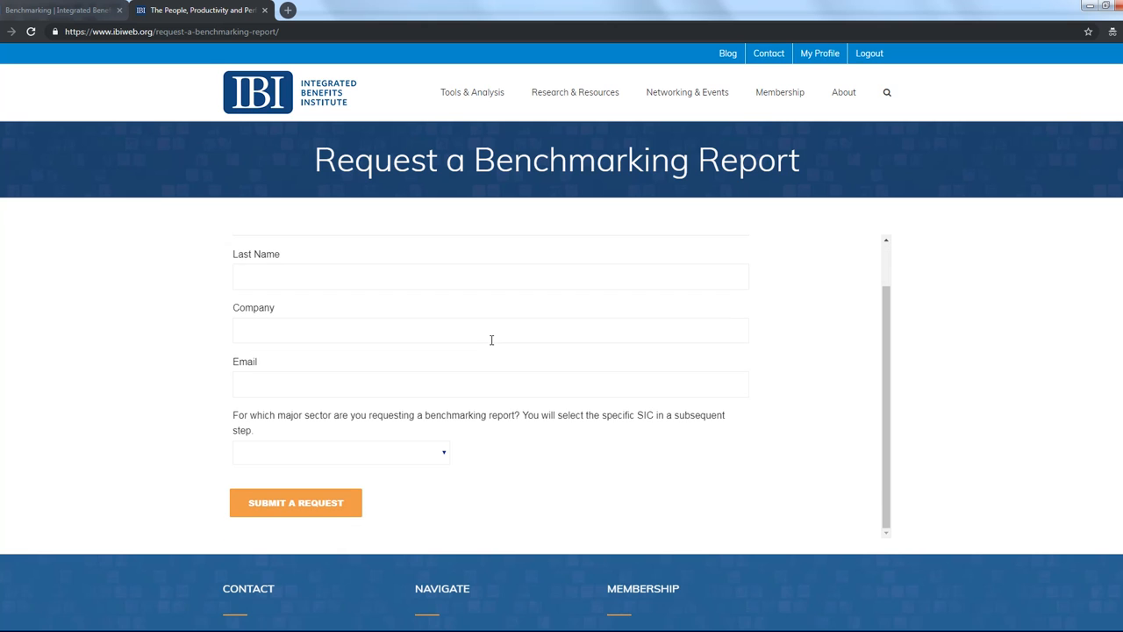
scroll(down, 3)
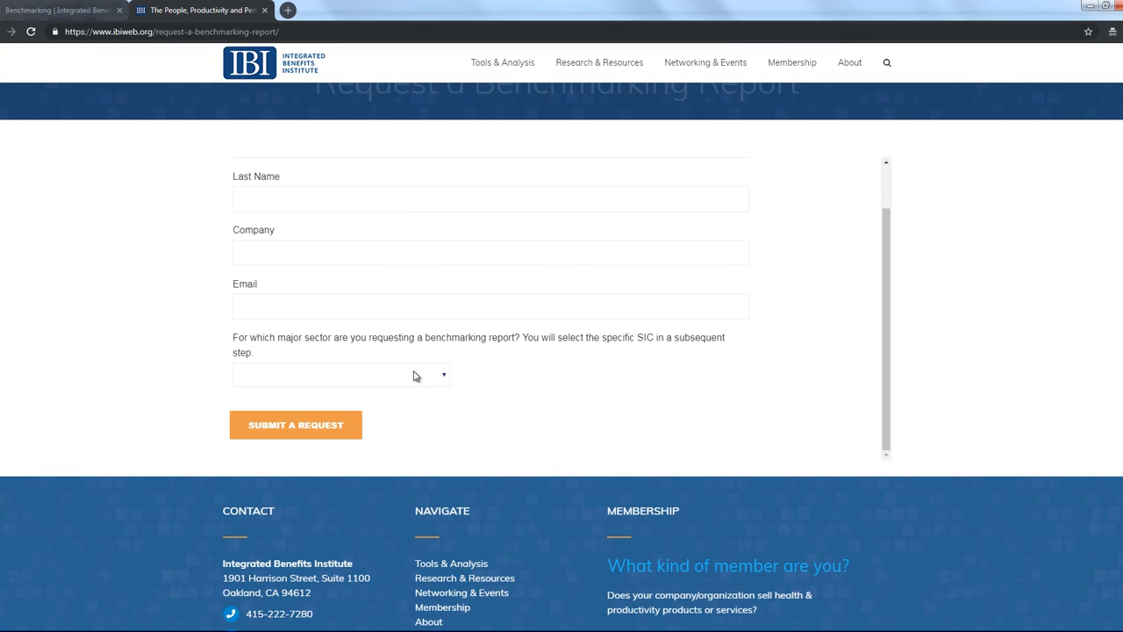
click(340, 376)
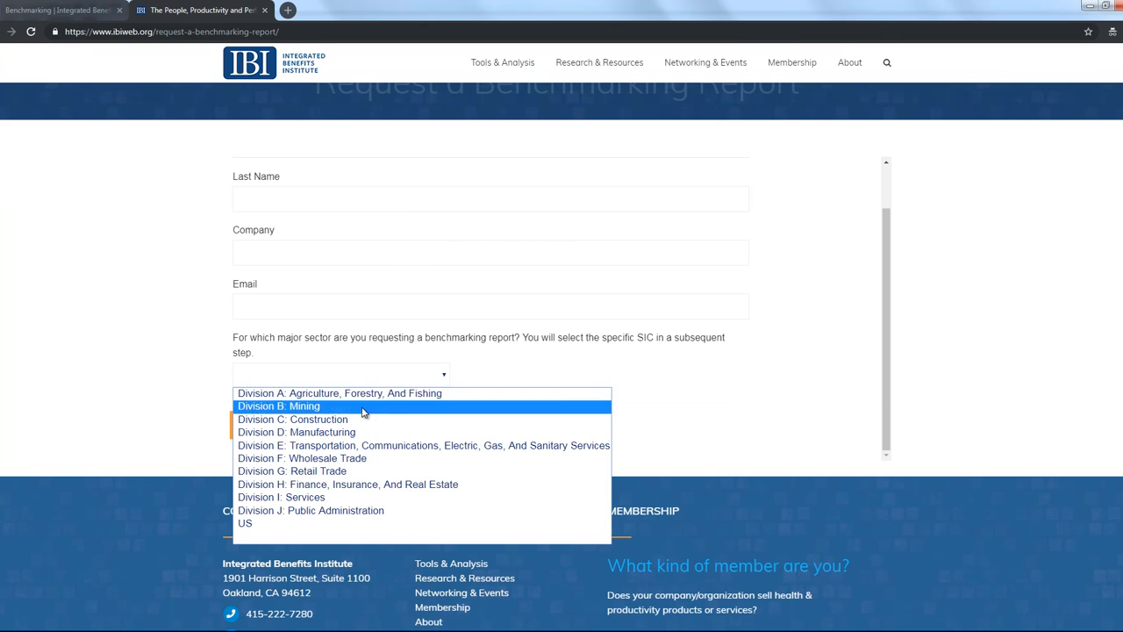